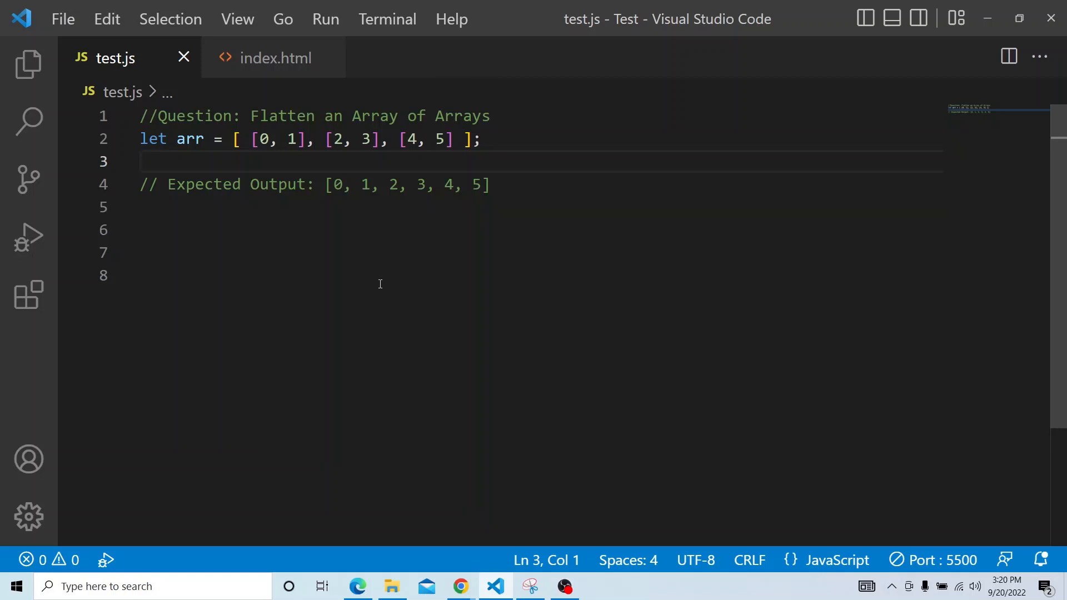
- Insert a new line 4 reading 'const flattendArr = arr.reduce' above the expected-output comment
{"action": "key", "text": "Enter"}
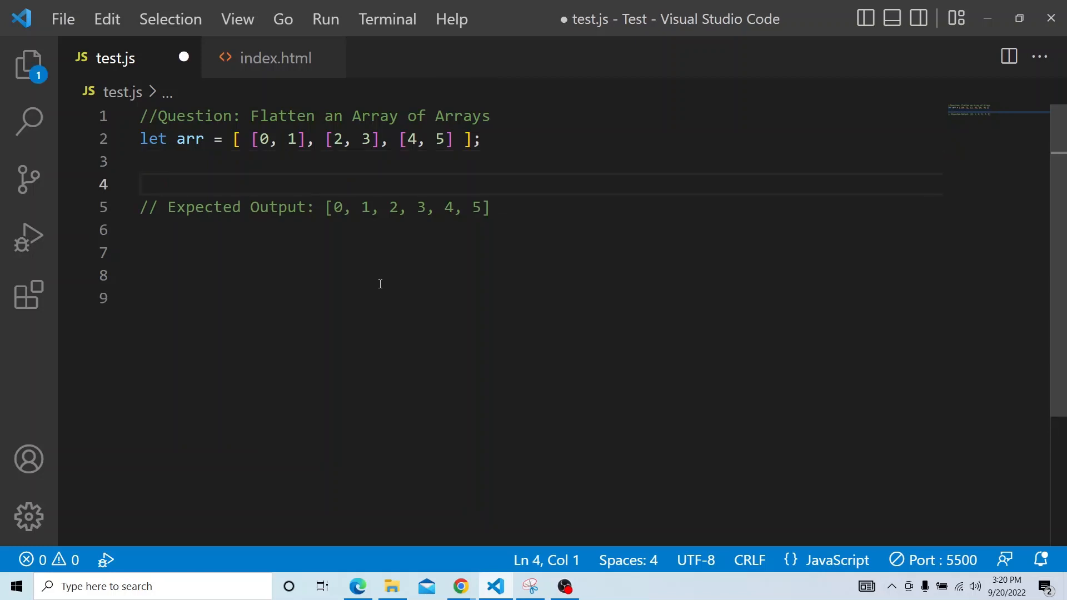
{"action": "type", "text": "vons"}
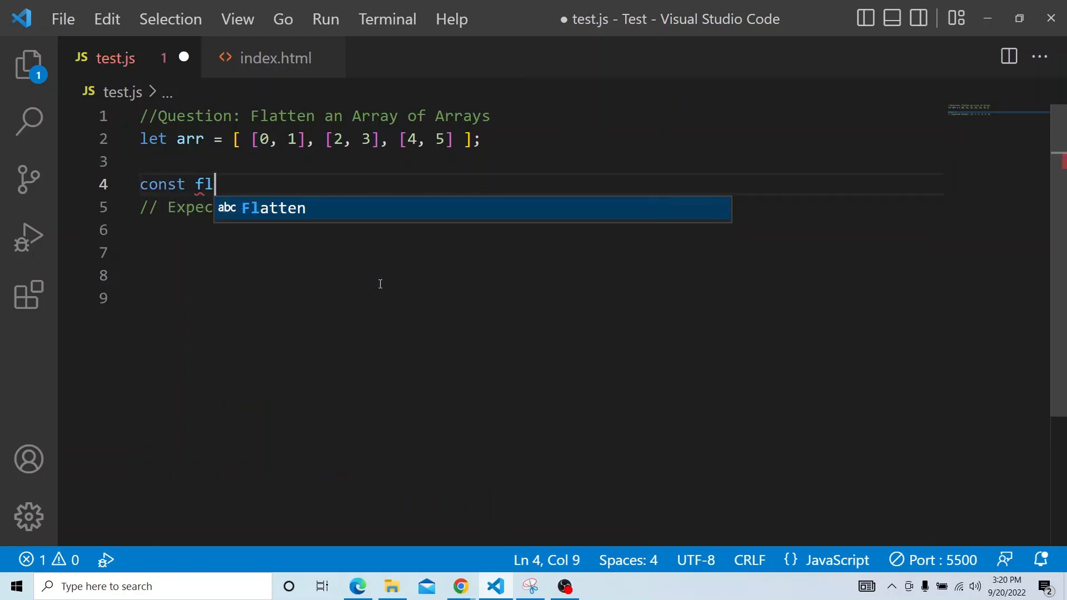
{"action": "type", "text": "attend"}
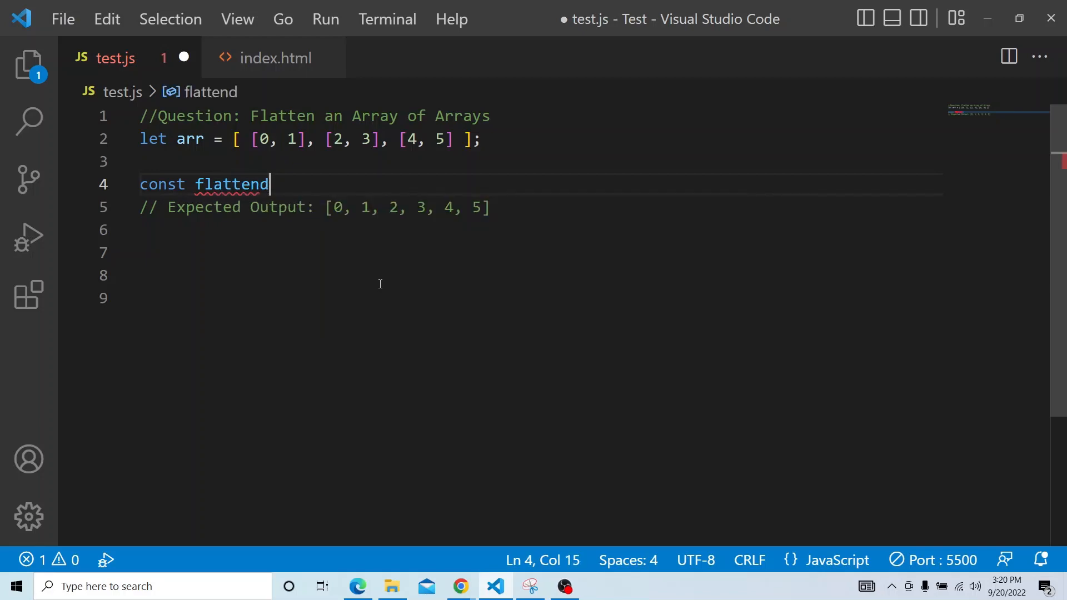
{"action": "type", "text": "Arr ="}
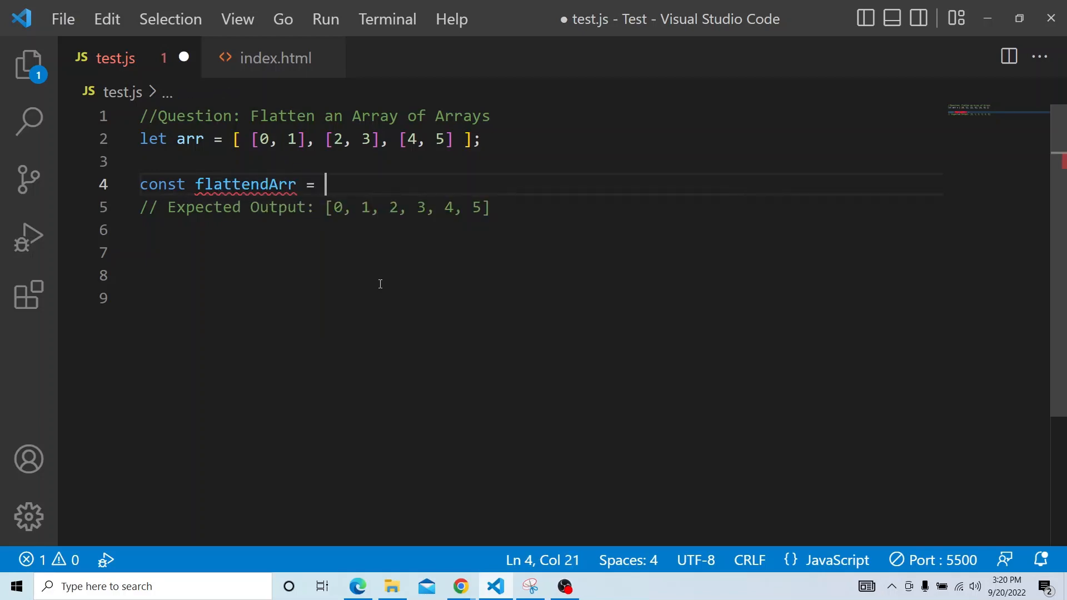
{"action": "type", "text": "arr"}
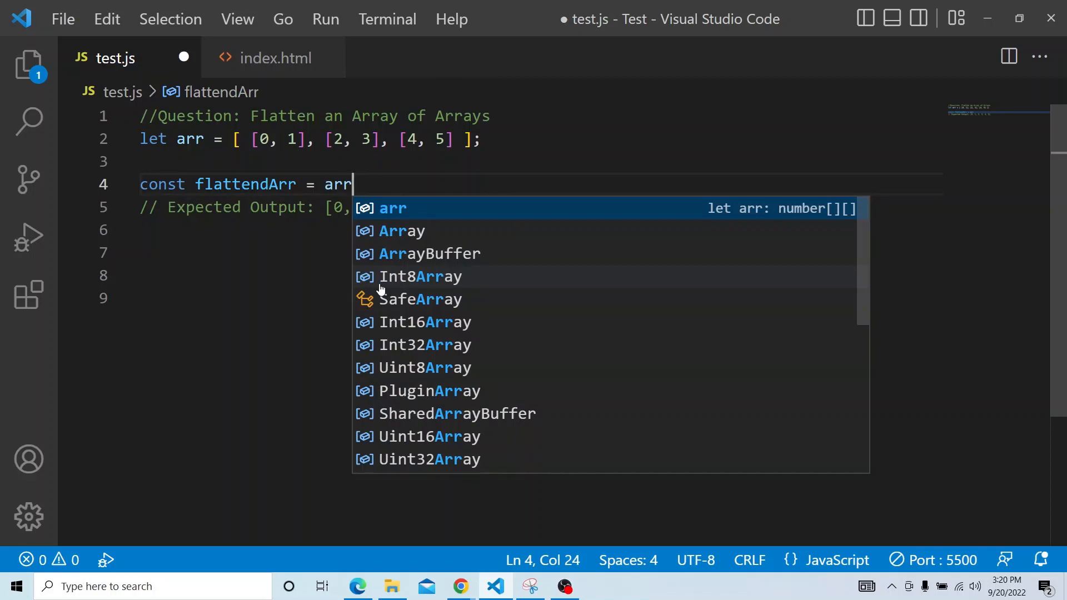
{"action": "type", "text": "."}
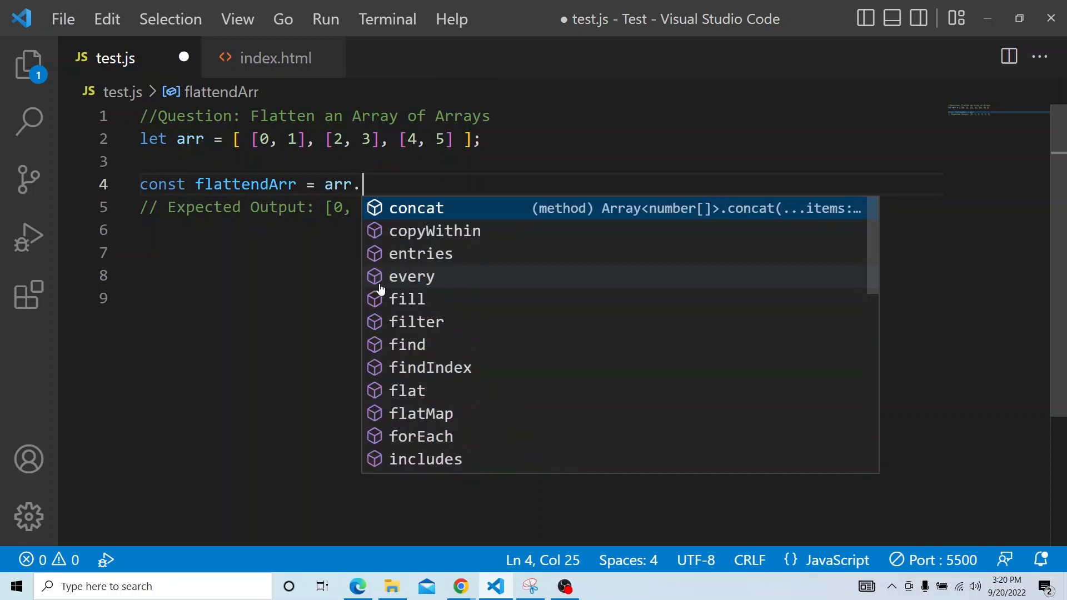
{"action": "type", "text": "er"}
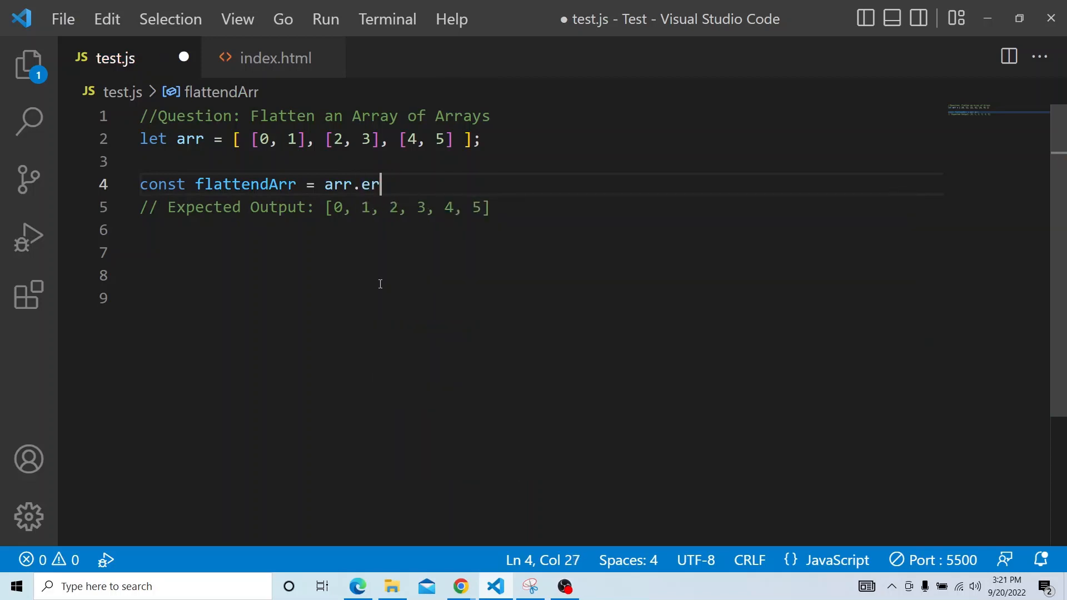
{"action": "type", "text": "duce"}
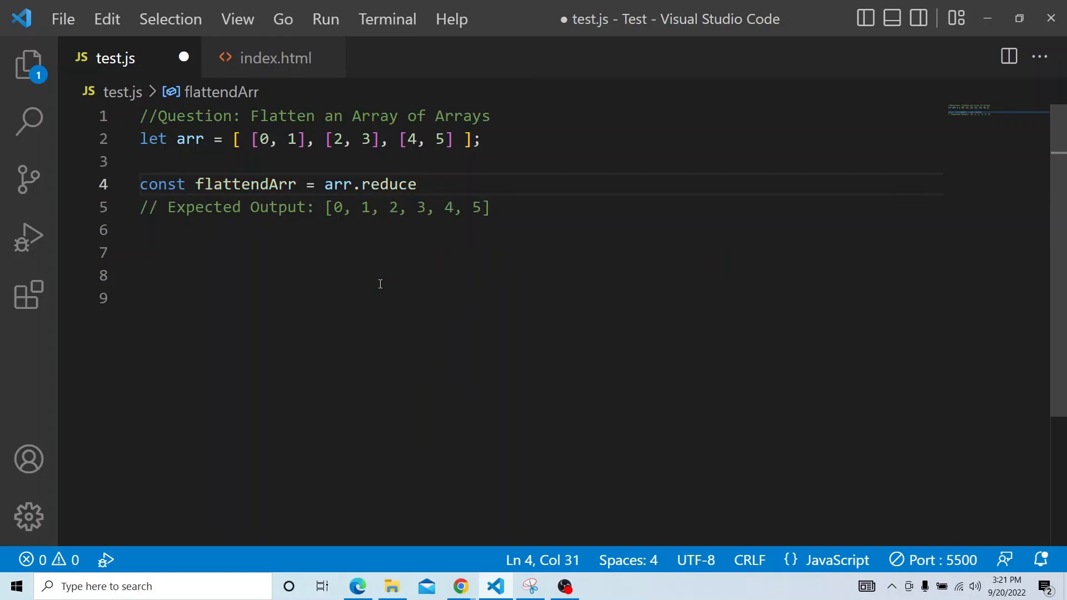
- Write the reduce callback '(previousValue, currentValue) => previousValue.concat' inside its parentheses
{"action": "type", "text": "("}
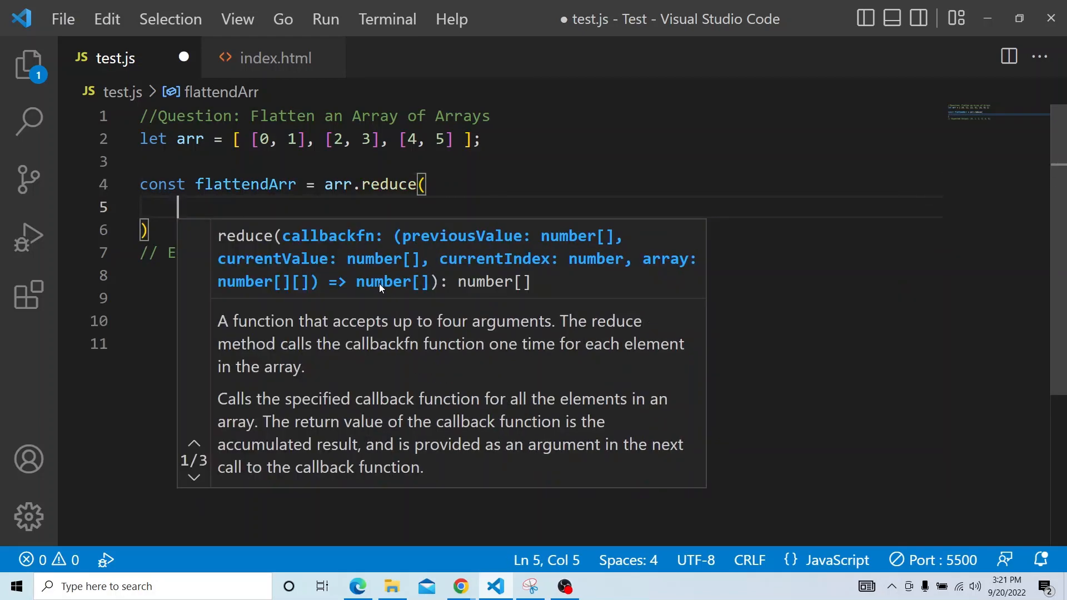
{"action": "type", "text": "(previousValue, curre"}
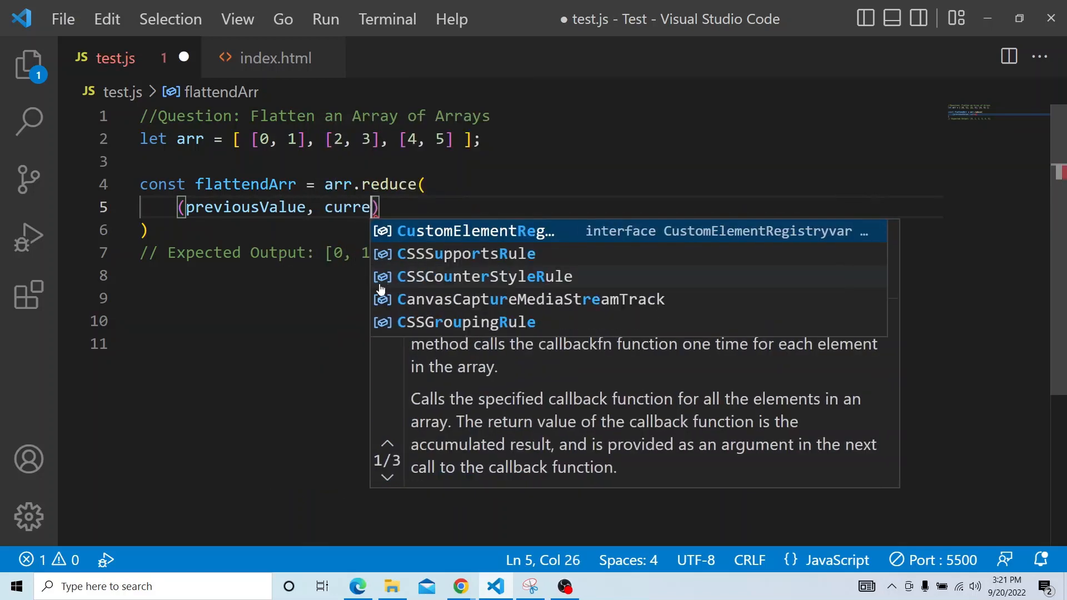
{"action": "type", "text": "ntV"}
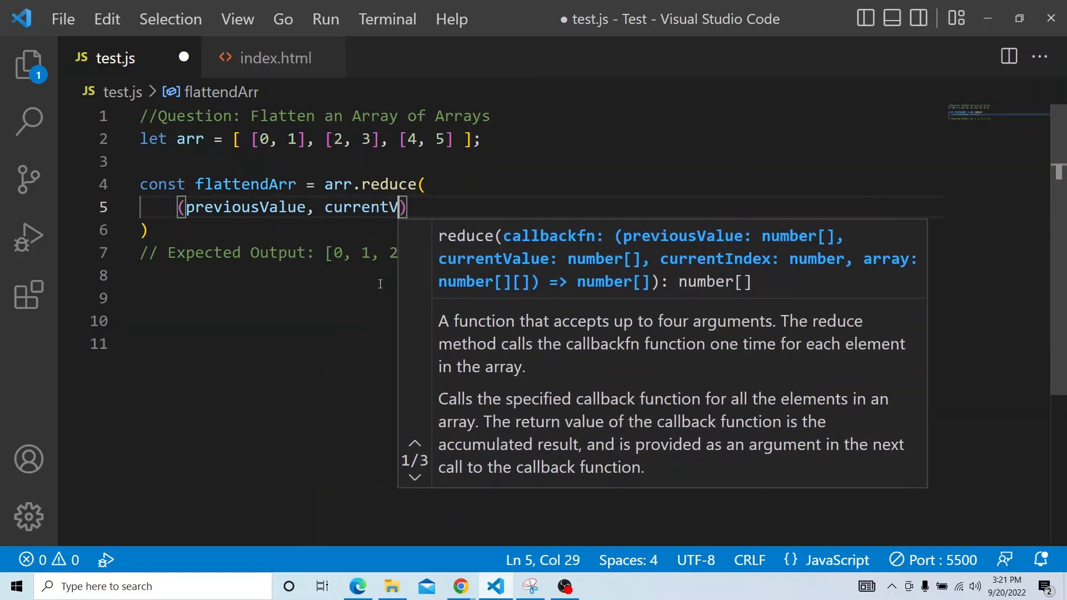
{"action": "type", "text": "alue"}
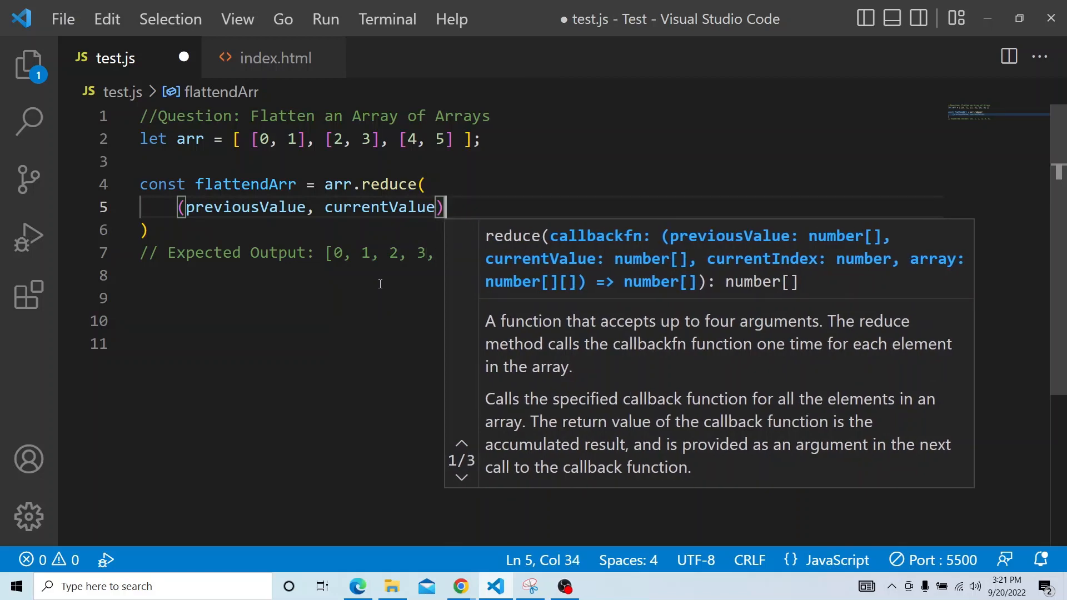
{"action": "type", "text": "=> p"}
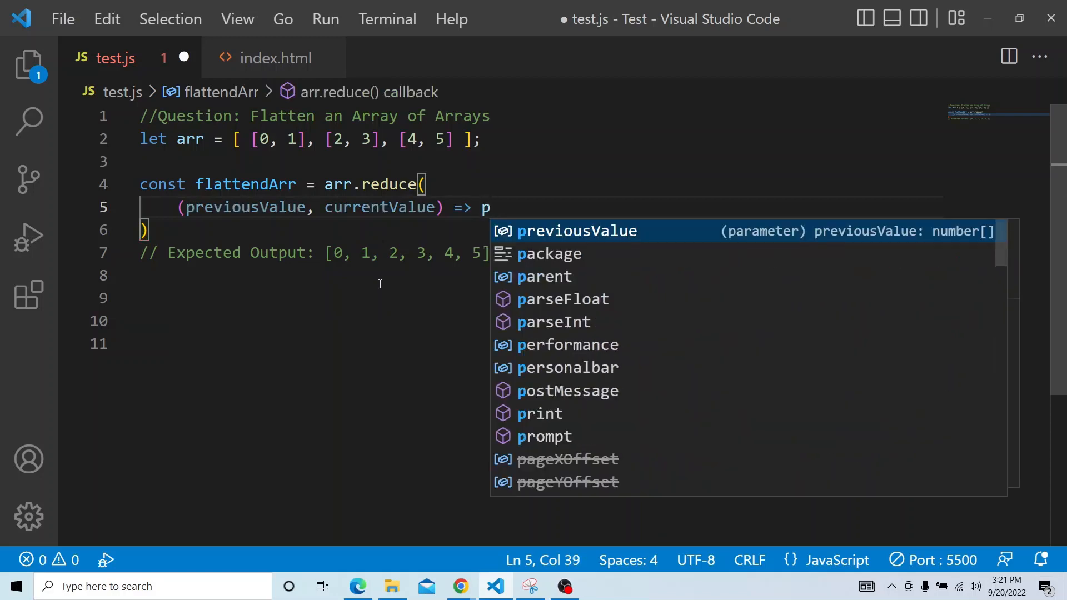
{"action": "type", "text": "reviousValue"}
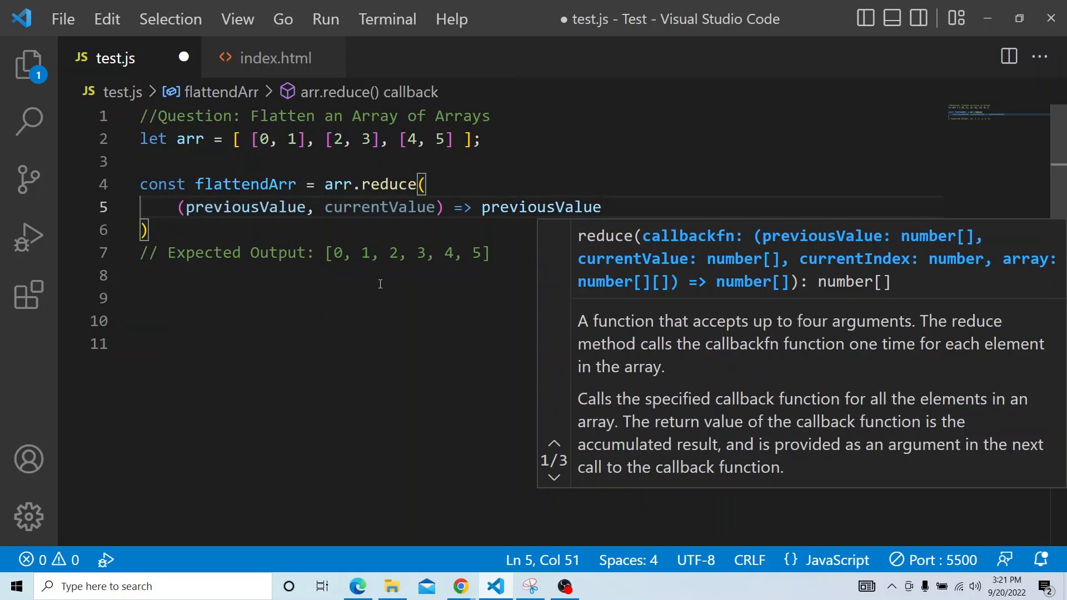
{"action": "type", "text": ".com"}
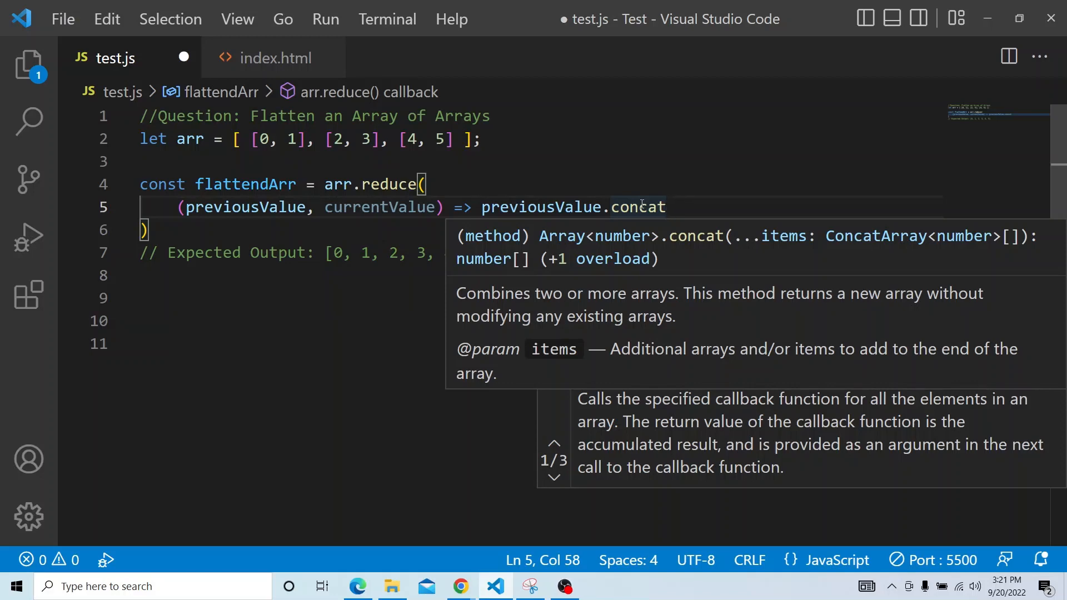
- Complete the call as 'concat(currentValue)' with an empty-array initial value '[]'
{"action": "type", "text": "()"}
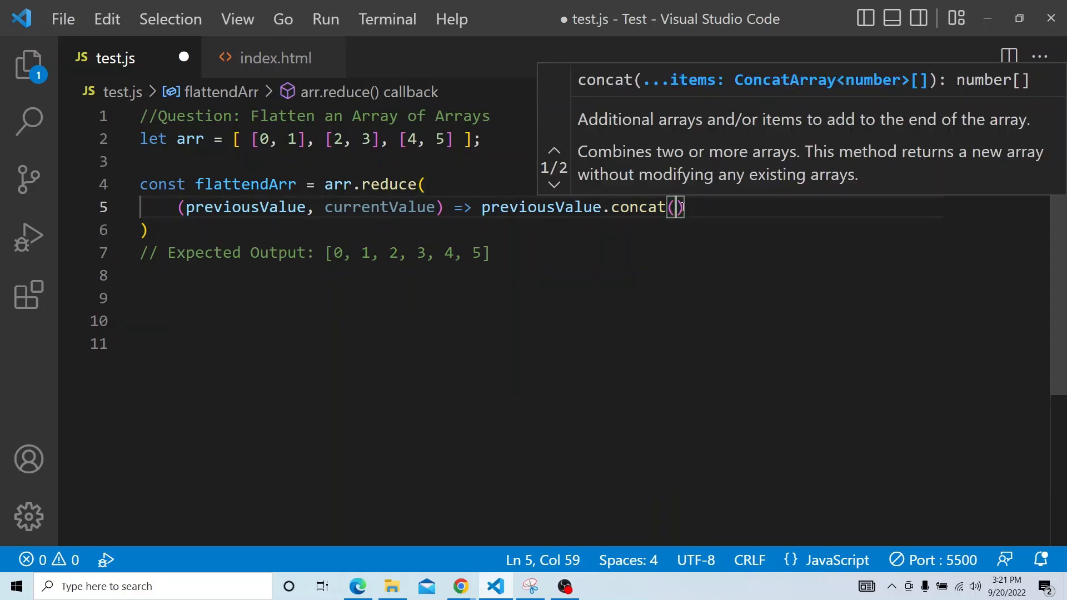
{"action": "type", "text": "currentValue"}
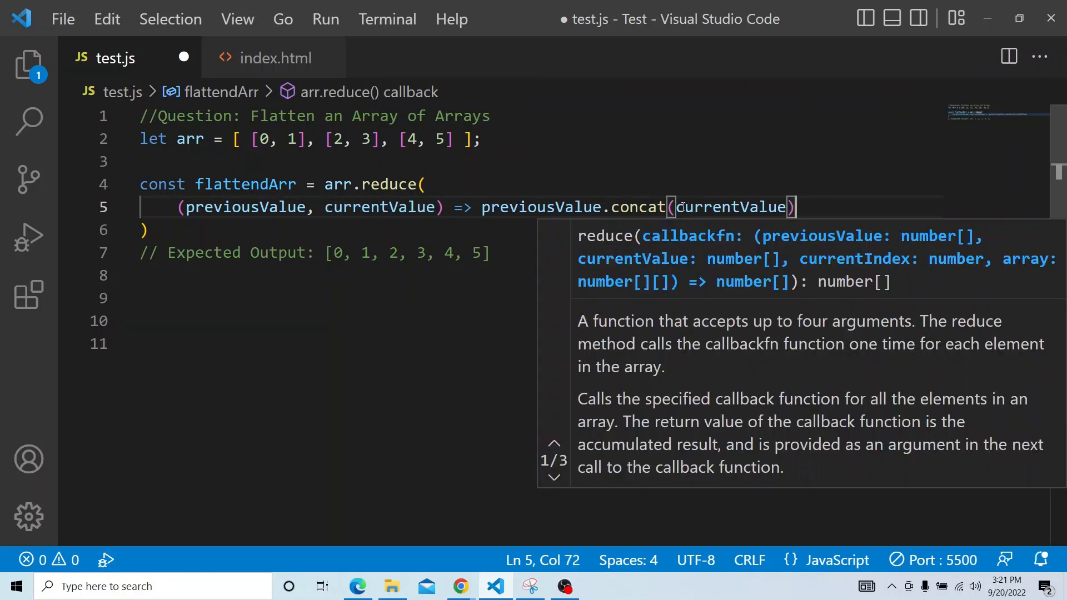
{"action": "type", "text": ","}
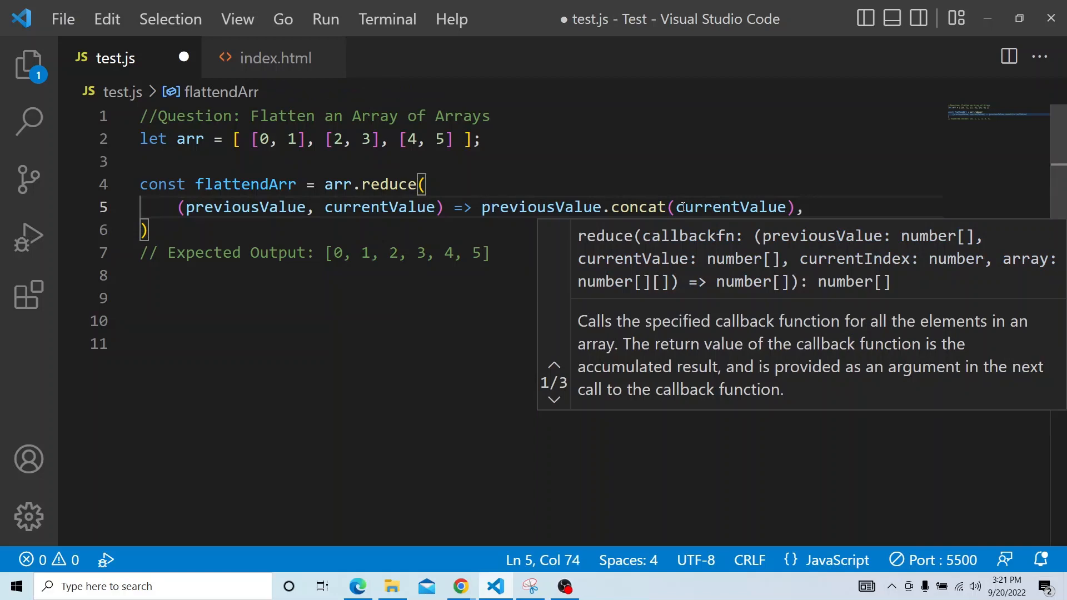
{"action": "type", "text": "[]"}
{"action": "left_click", "coordinate": [538, 230]}
{"action": "type", "text": ";"}
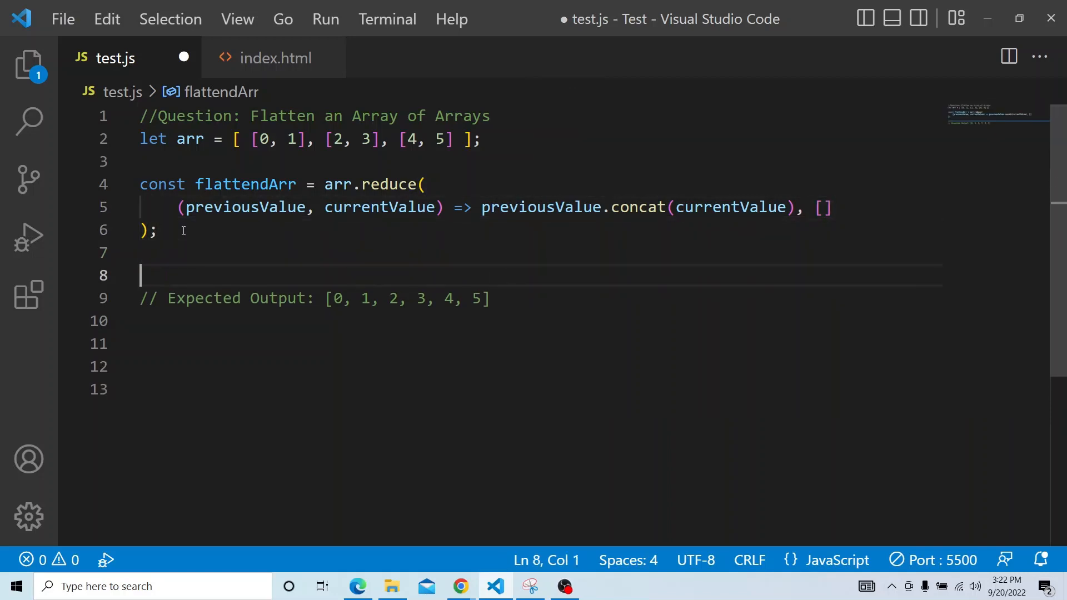
- Add 'console.log(flattendArr);' on line 8 and save test.js
{"action": "type", "text": "c"}
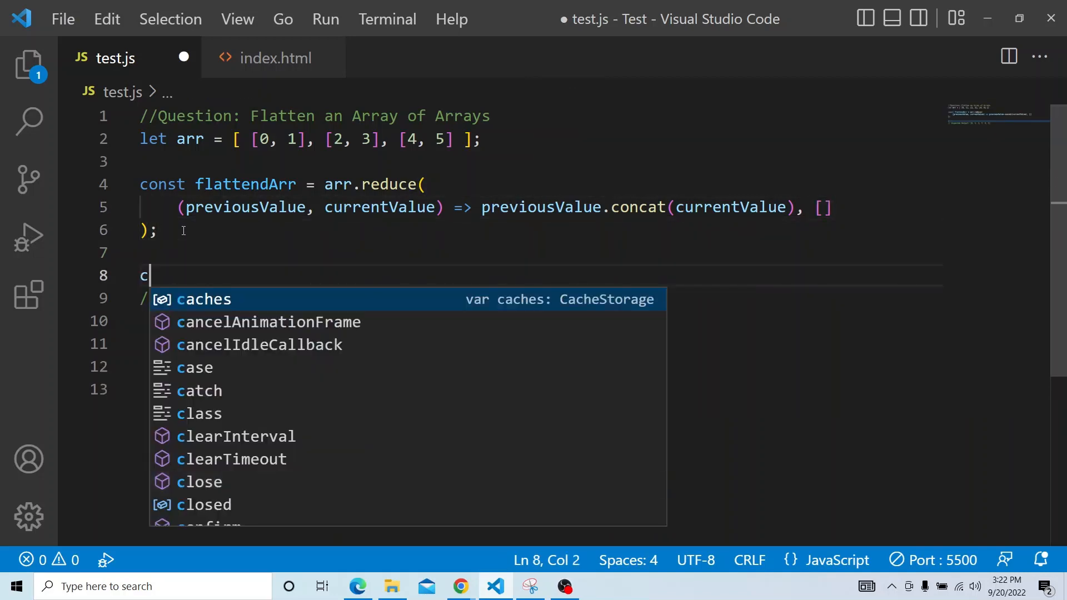
{"action": "type", "text": "onsole.log("}
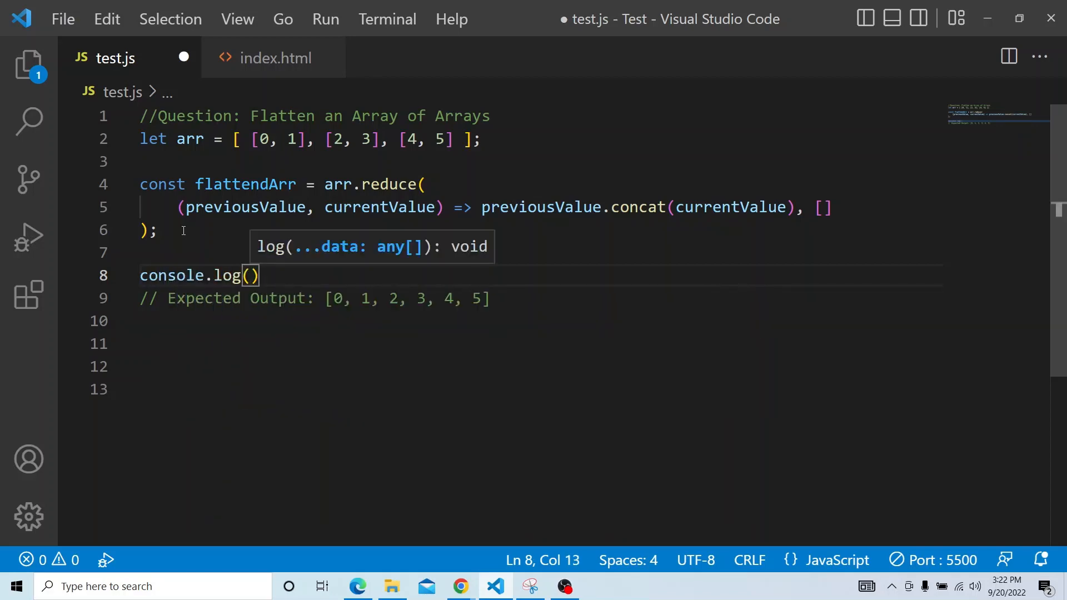
{"action": "type", "text": "flattendArr"}
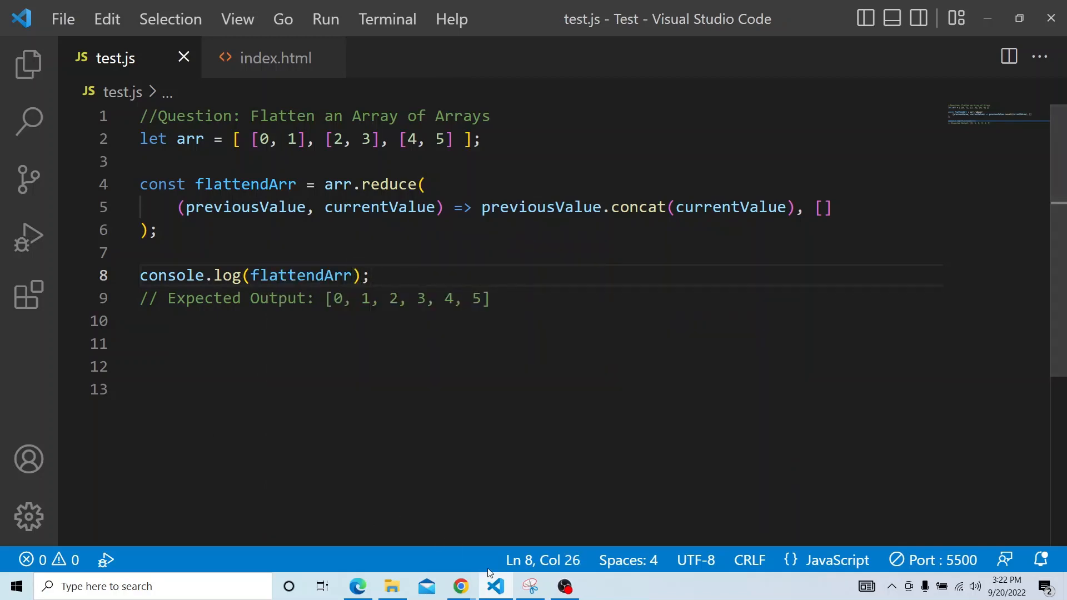
- In Chrome, expand the logged array [0, 1, 2, 3, 4, 5] in the Console
{"action": "left_click", "coordinate": [460, 586]}
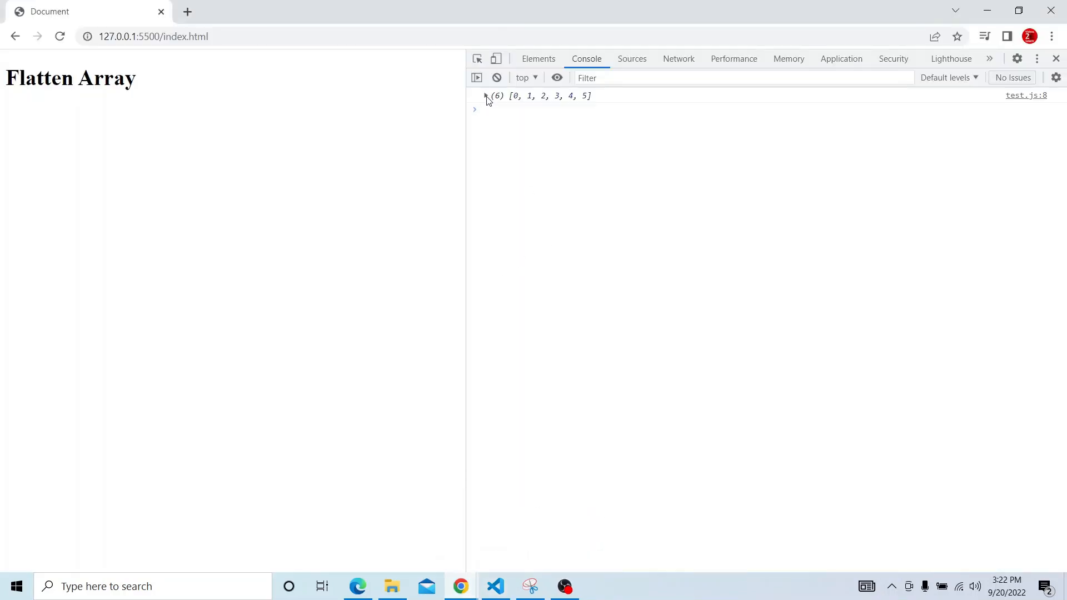
{"action": "left_click", "coordinate": [485, 95]}
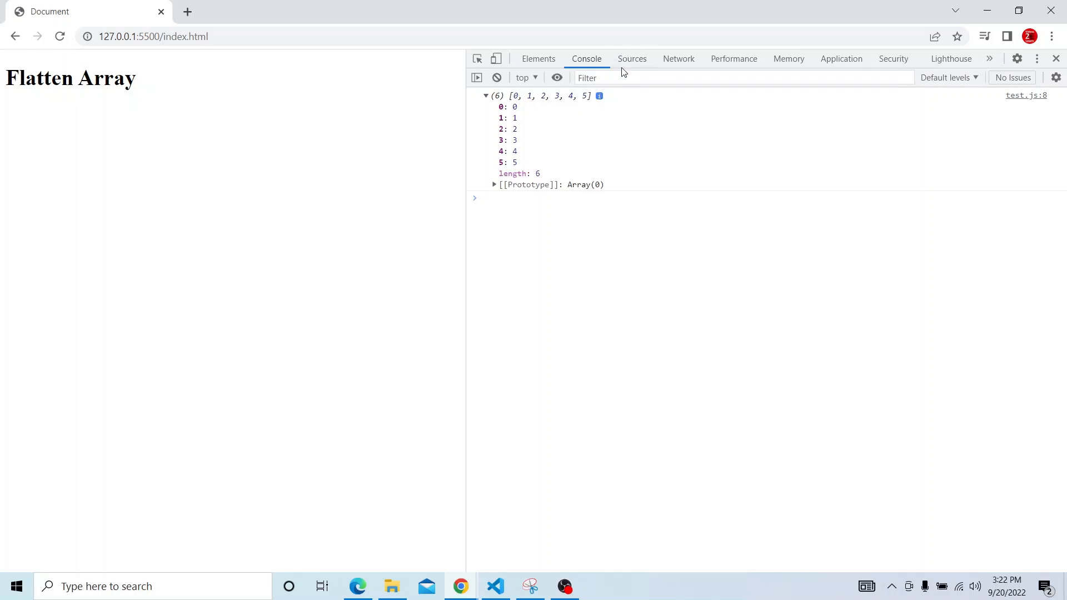
- Set a breakpoint on test.js line 5 in the Sources panel
{"action": "left_click", "coordinate": [631, 59]}
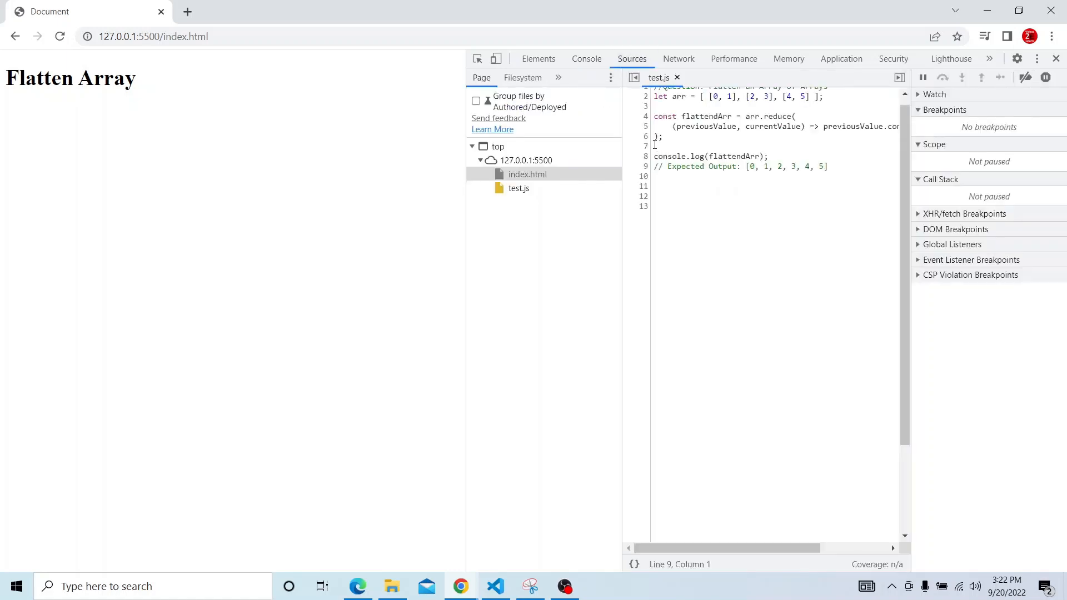
{"action": "left_click", "coordinate": [643, 127]}
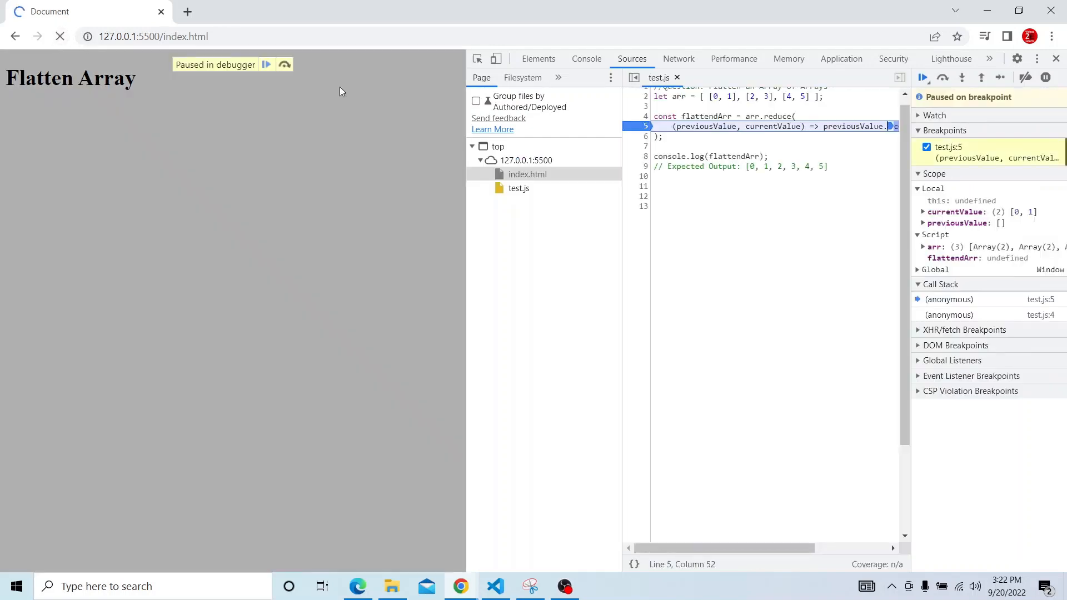
{"action": "mouse_move", "coordinate": [474, 301]}
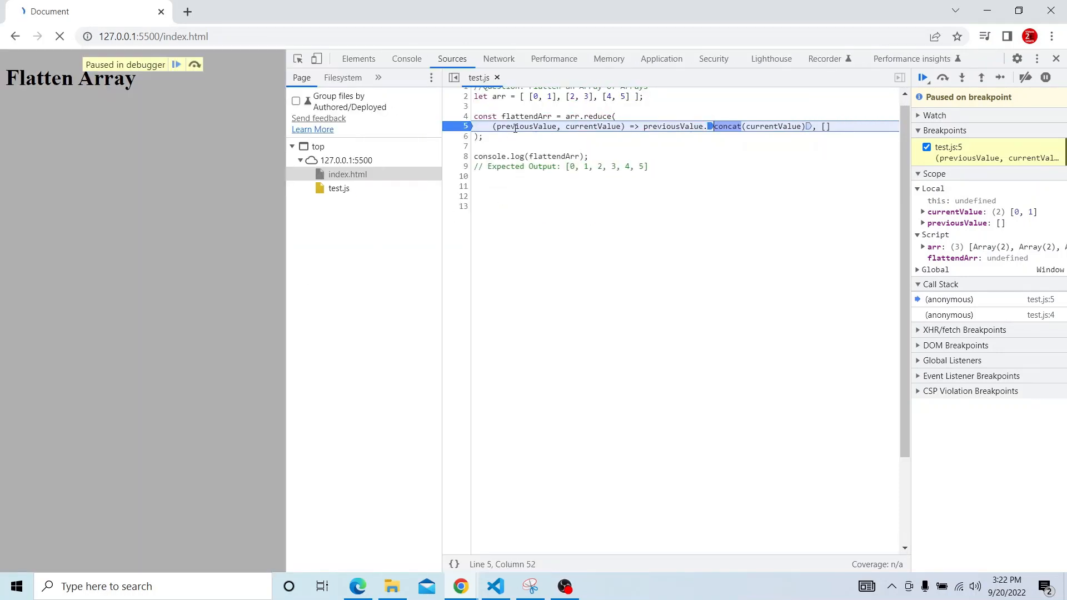
{"action": "mouse_move", "coordinate": [525, 126]}
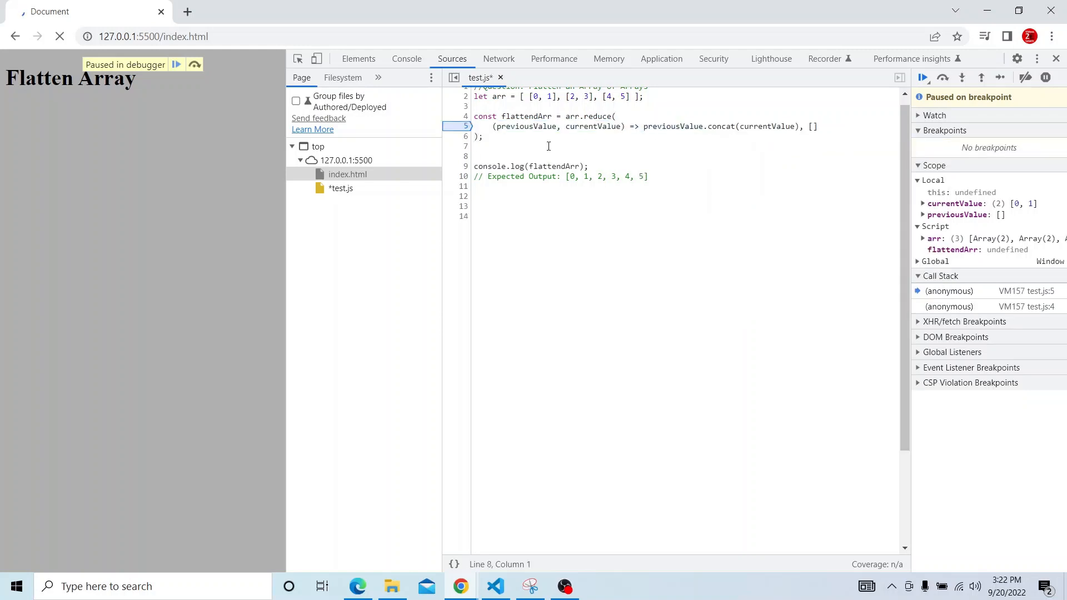
- Add a note line 'previousValue: [0,1]' followed by currentValue above console.log
{"action": "type", "text": "[0,1"}
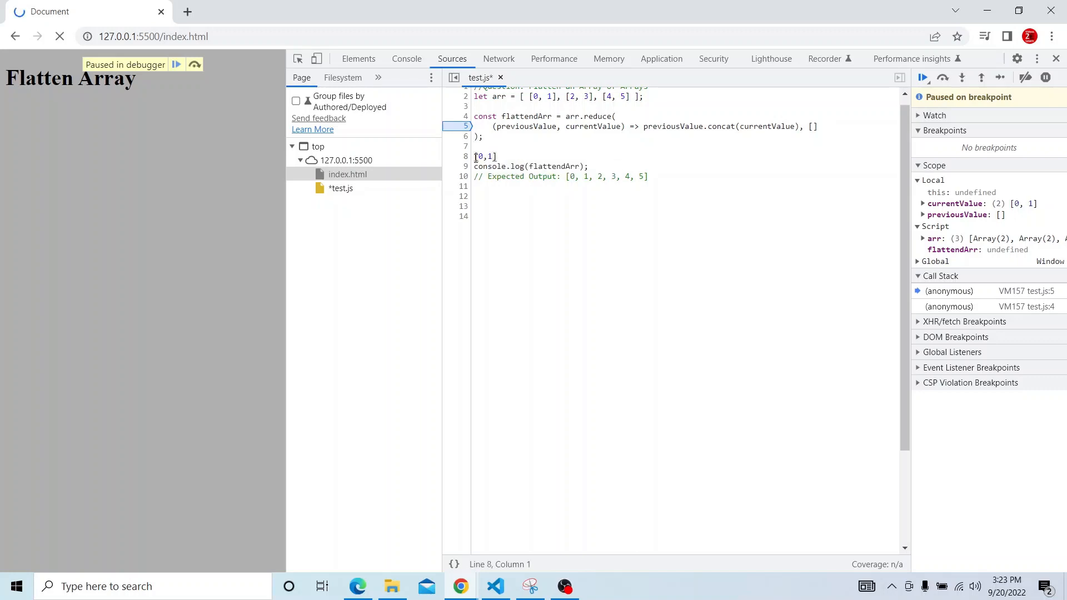
{"action": "type", "text": "previous"}
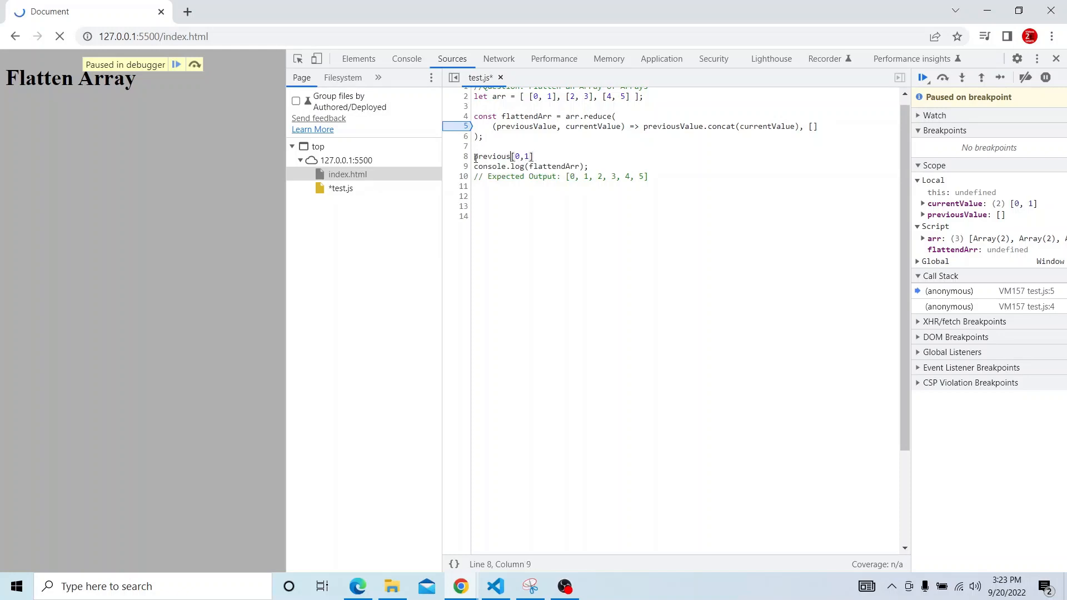
{"action": "type", "text": "Value:"}
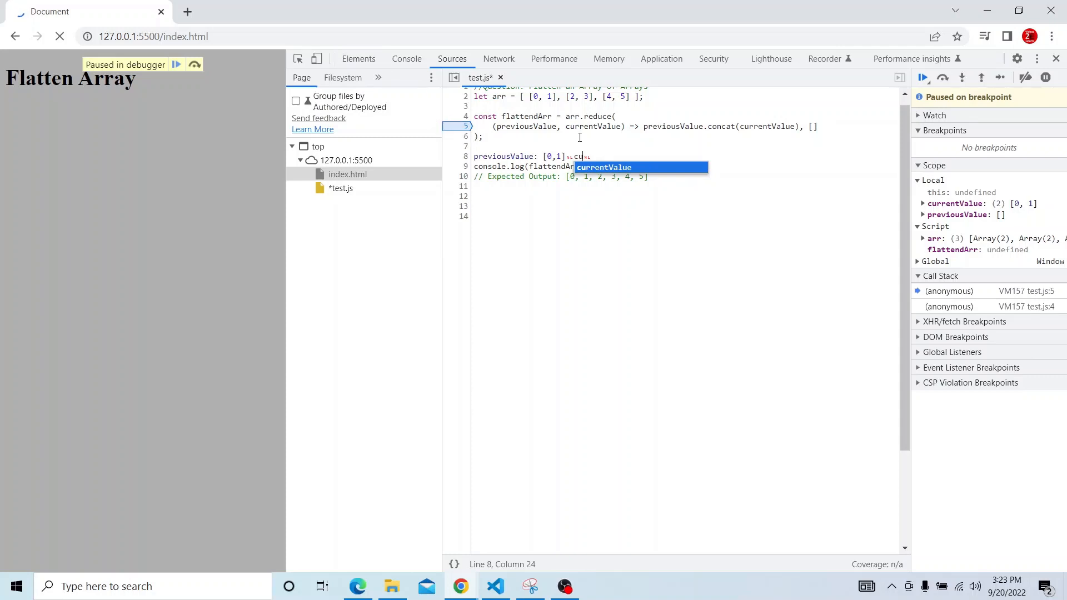
{"action": "key", "text": "Tab"}
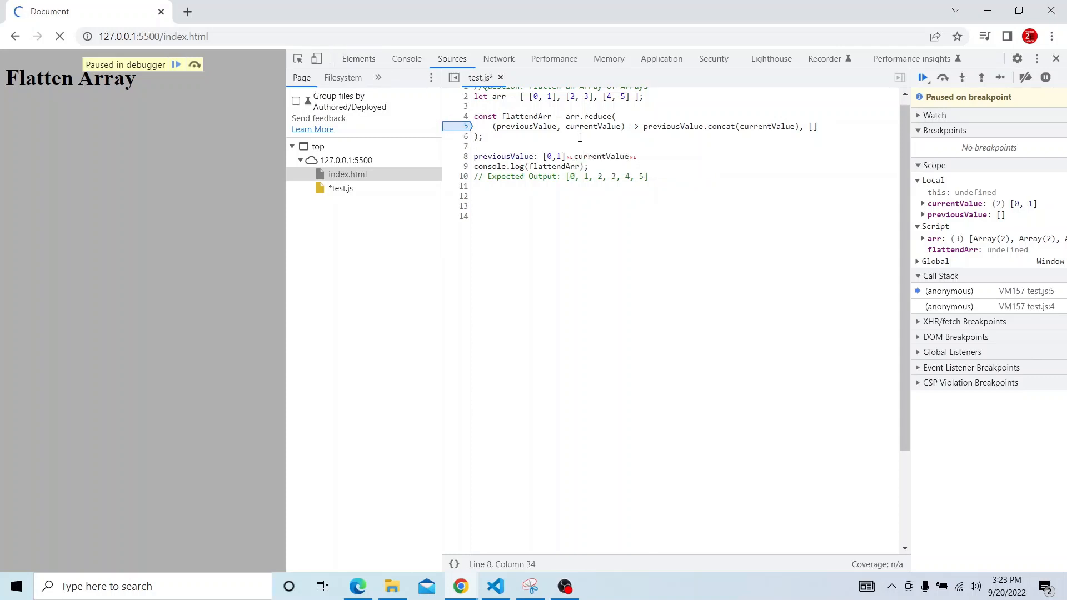